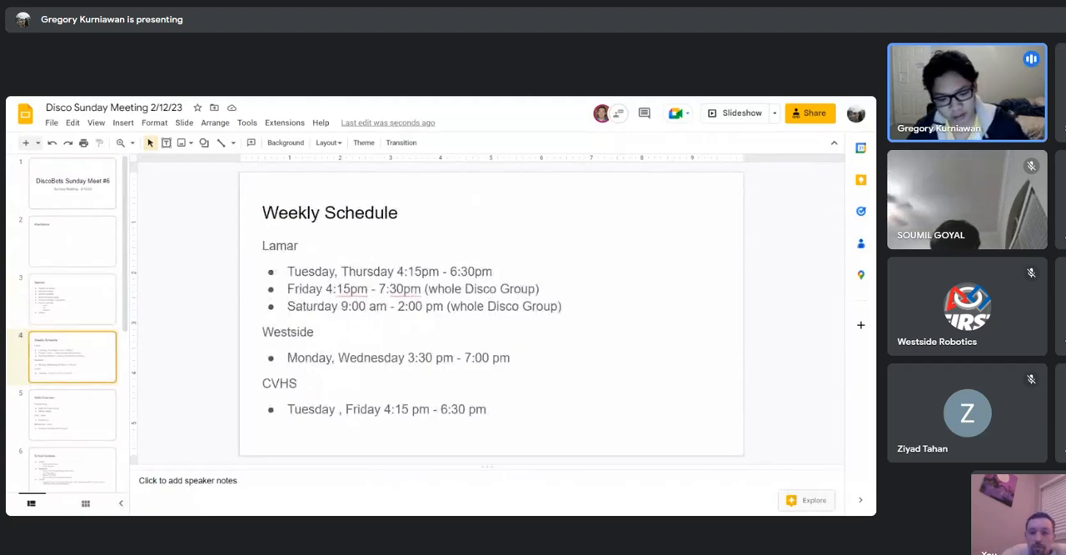
# Select the Westside and Lamar schedule lines on the Weekly Schedule slide
pyautogui.tripleClick(398, 356)
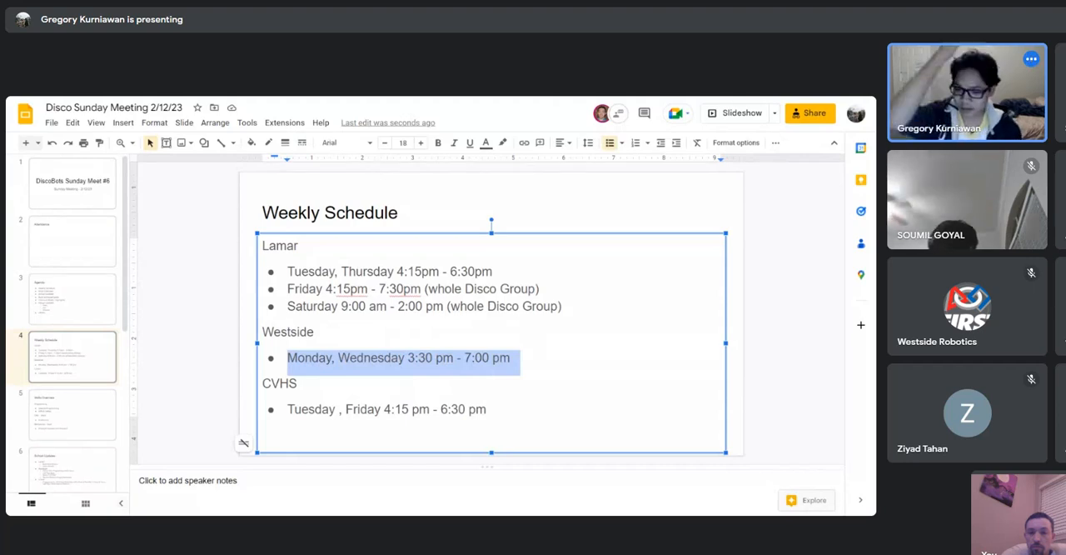
pyautogui.click(315, 331)
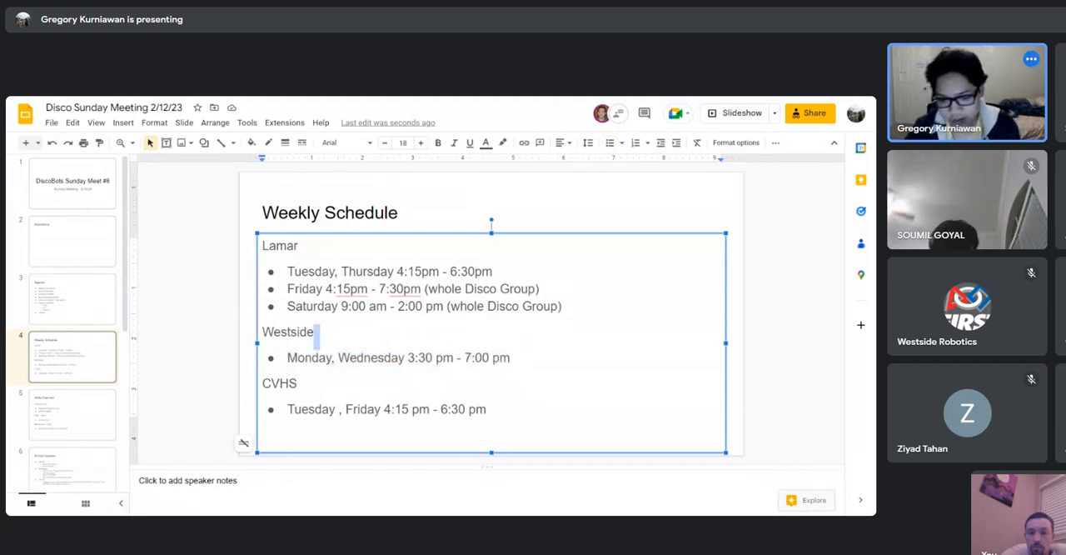
pyautogui.moveTo(286, 269); pyautogui.dragTo(563, 306)
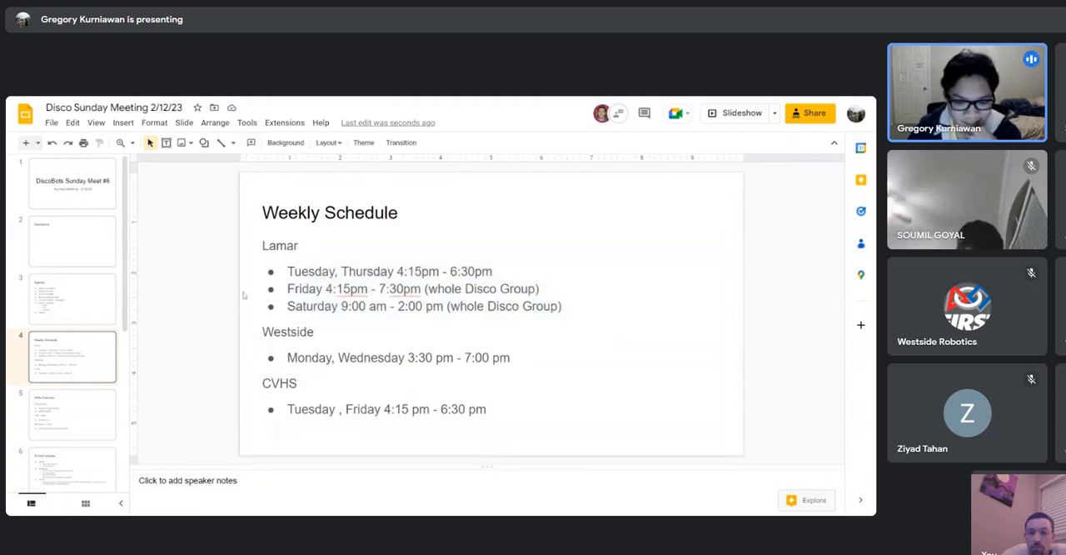
pyautogui.moveTo(287, 270); pyautogui.dragTo(563, 306)
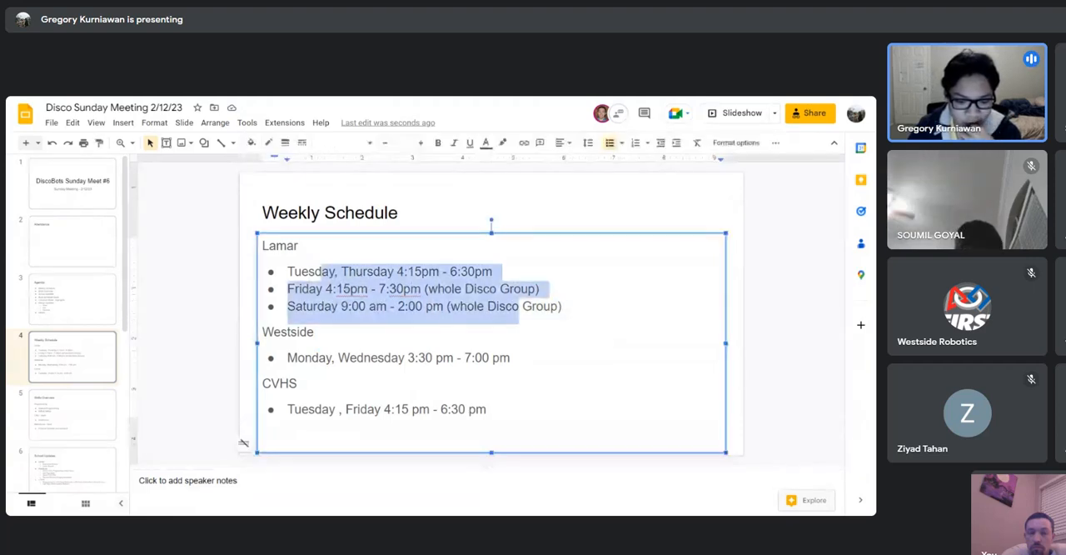
# Re-enter '(whole Disco Group)' on the Friday line, then move to the Skills Overview slide
pyautogui.click(150, 325)
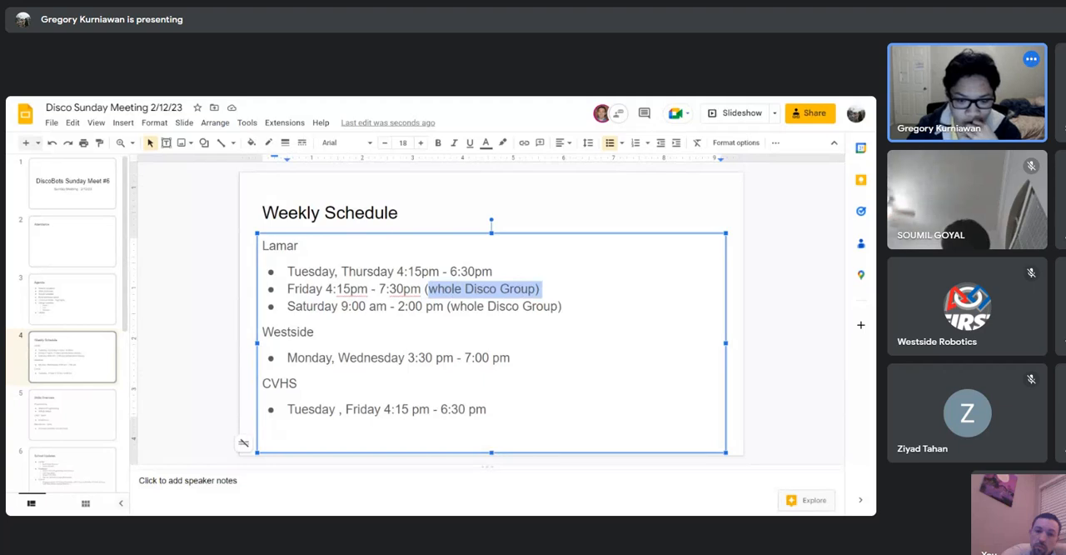
pyautogui.press('Delete')
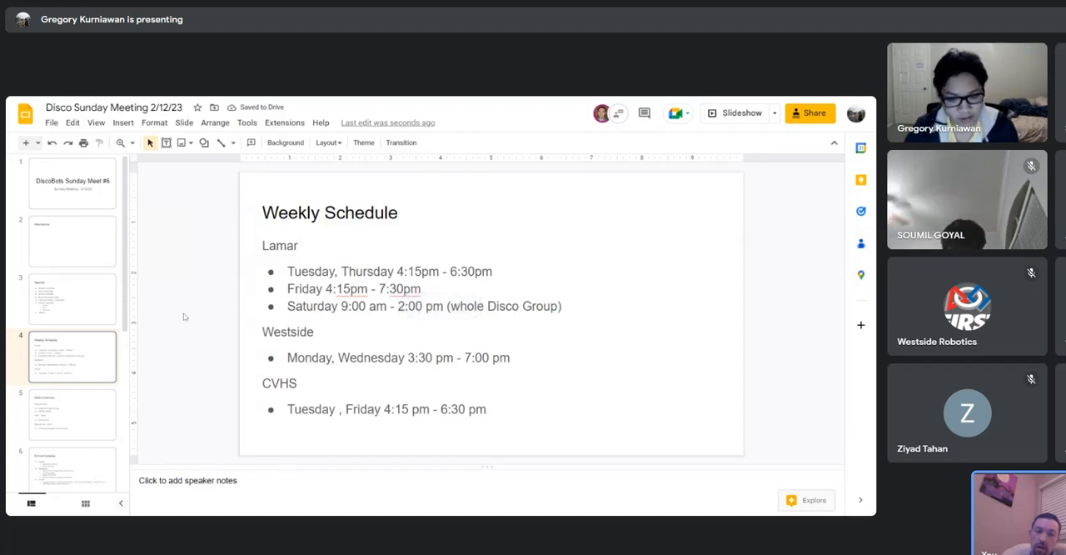
pyautogui.write('(whole Disco Group)')
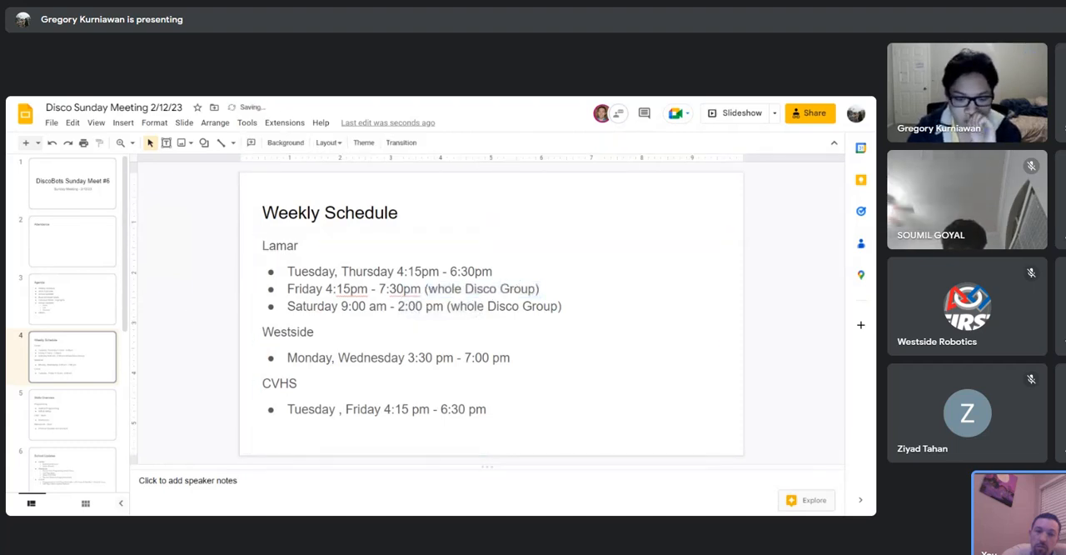
pyautogui.moveTo(192, 297)
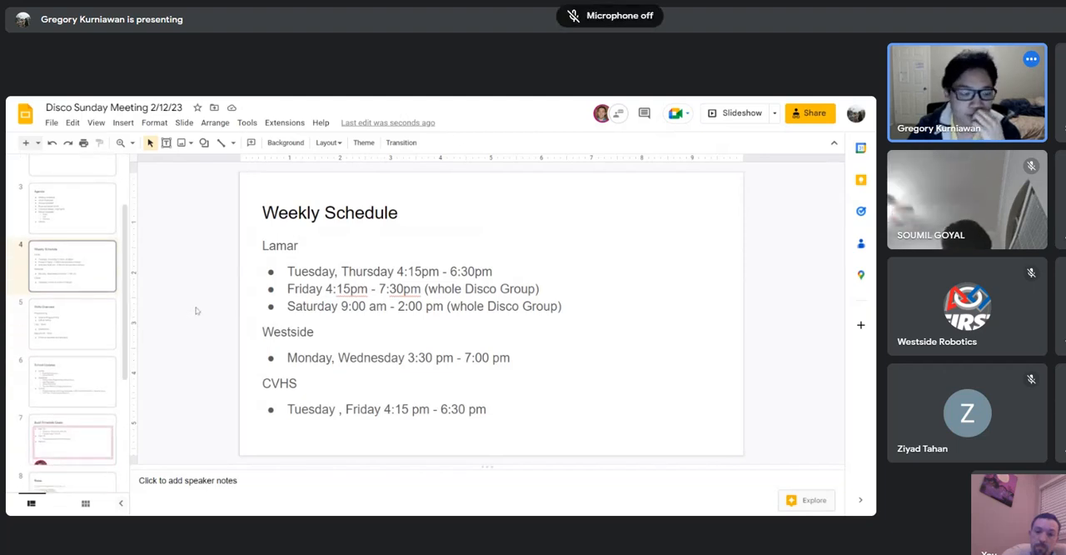
pyautogui.click(72, 323)
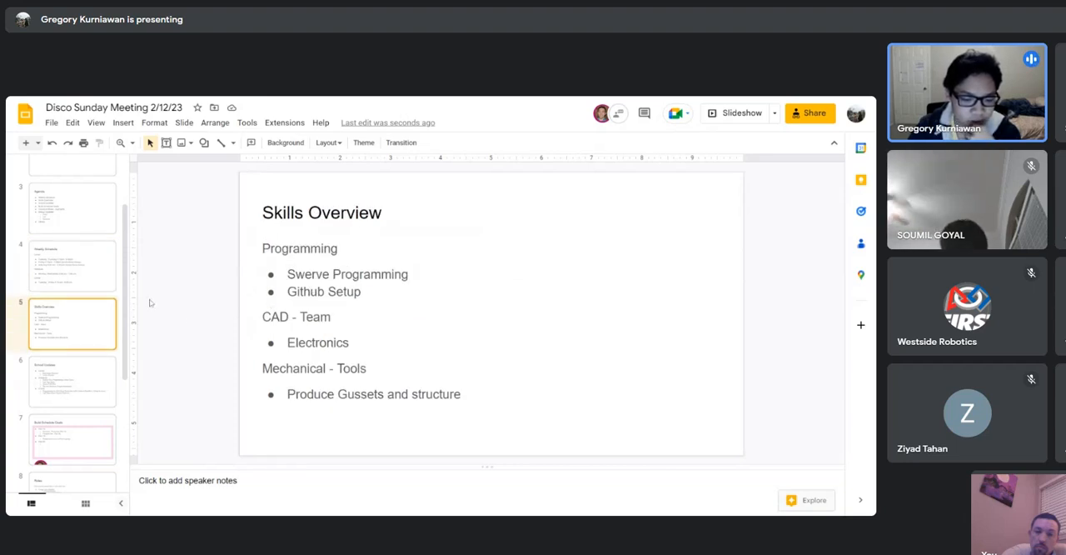
pyautogui.moveTo(216, 313)
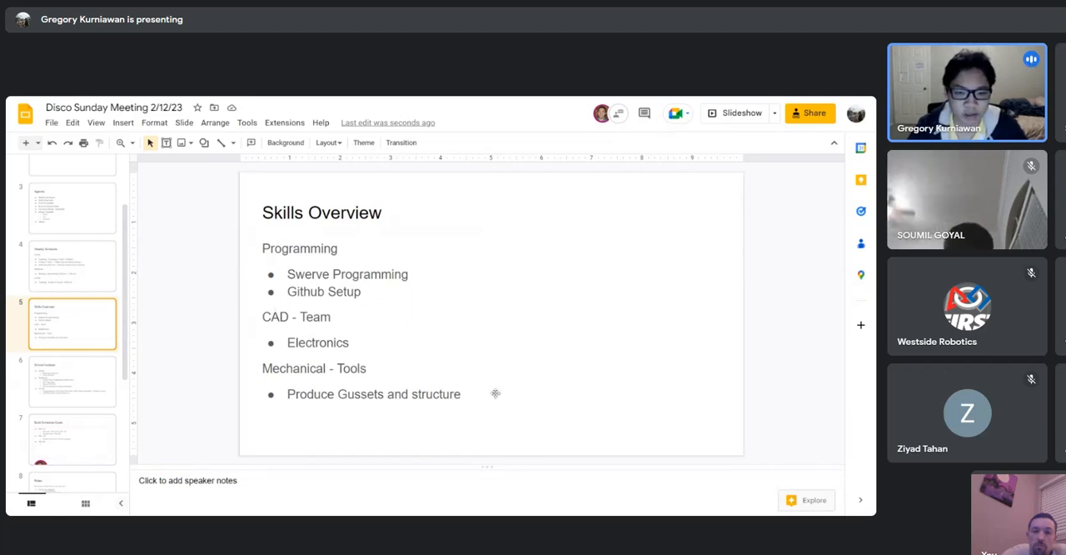
pyautogui.moveTo(472, 368)
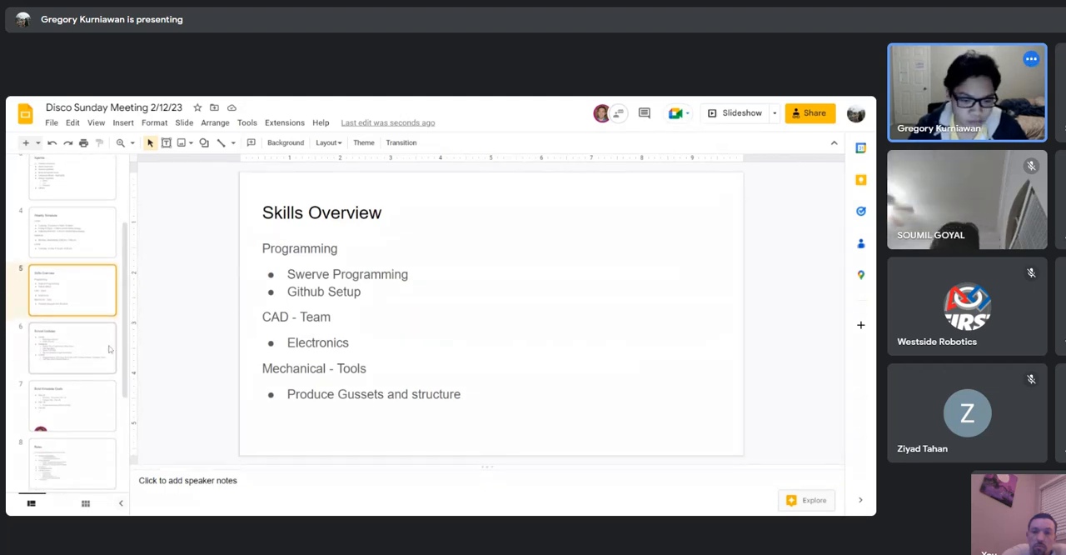
# Show the School Updates slide and place the cursor in its project bullet list
pyautogui.click(73, 348)
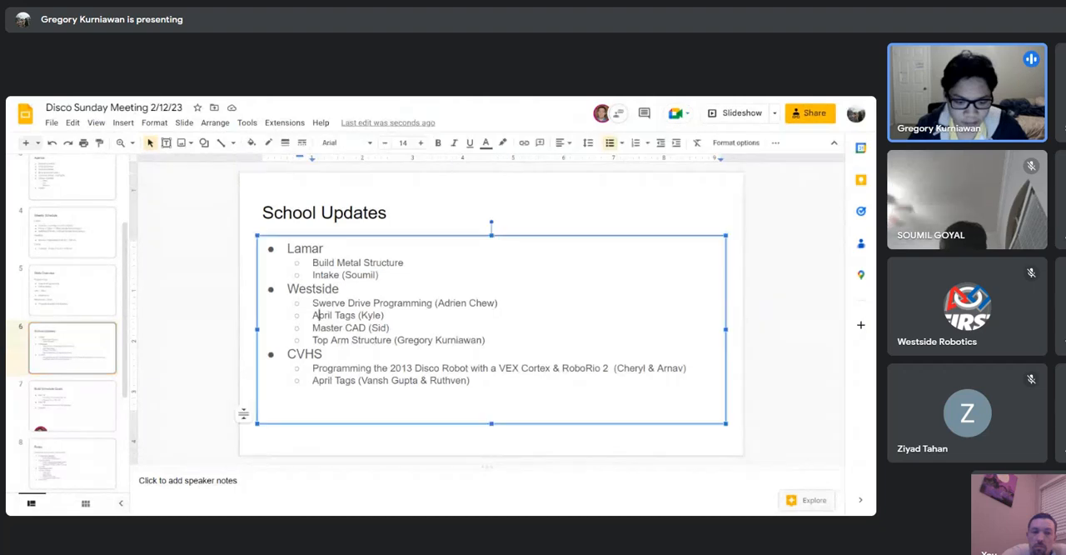
pyautogui.click(233, 306)
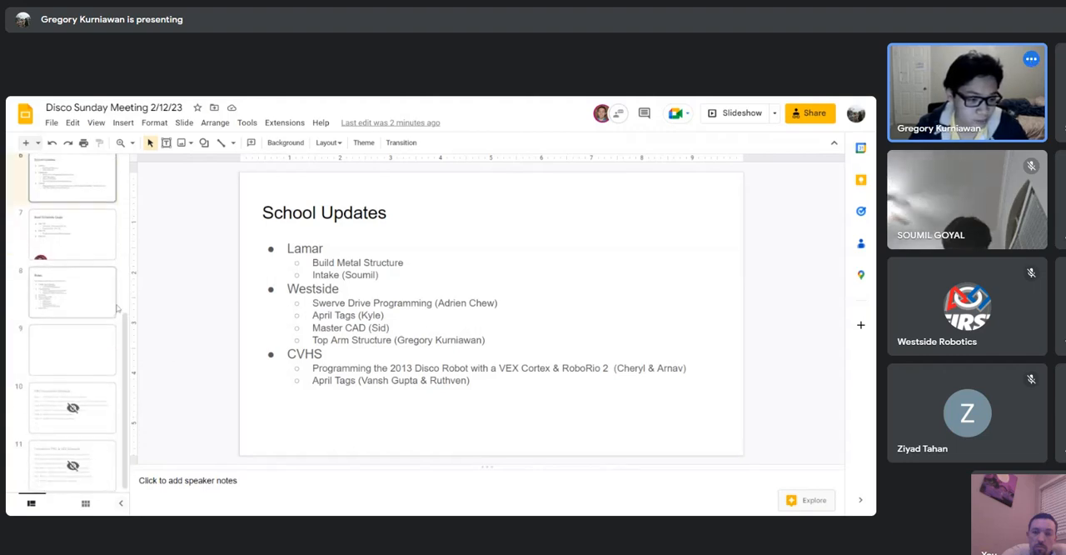
# Review Build Schedule Goals, then land on the Roles slide with its assignees
pyautogui.click(73, 233)
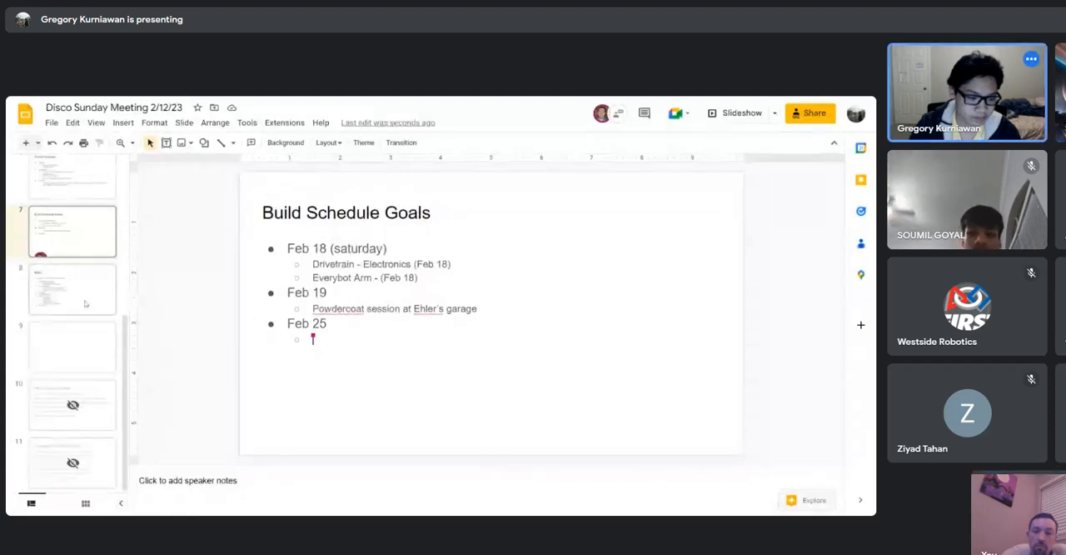
pyautogui.click(73, 288)
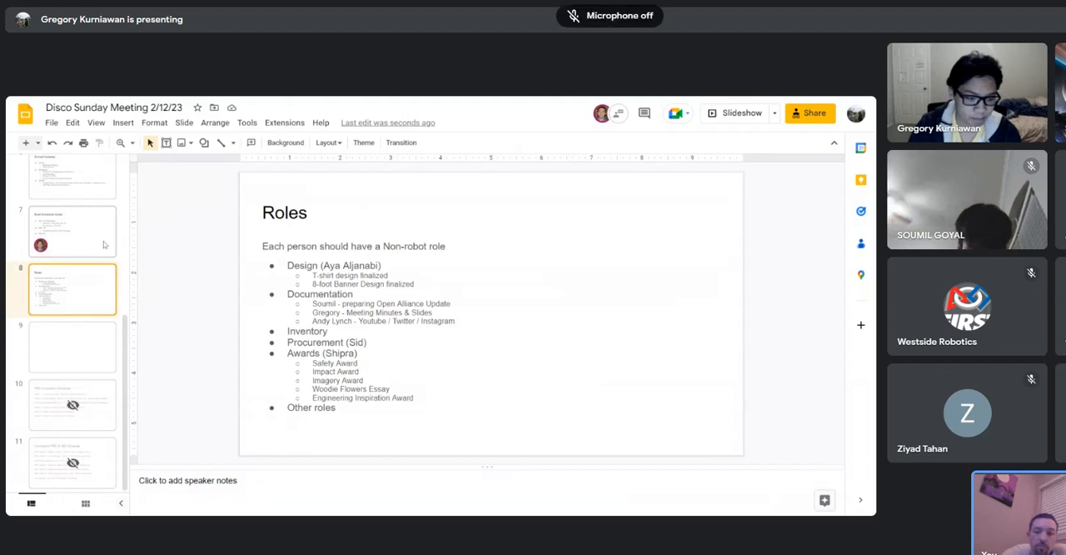
# Revisit Build Schedule Goals and Roles, then land on the blank slide after Roles
pyautogui.click(71, 230)
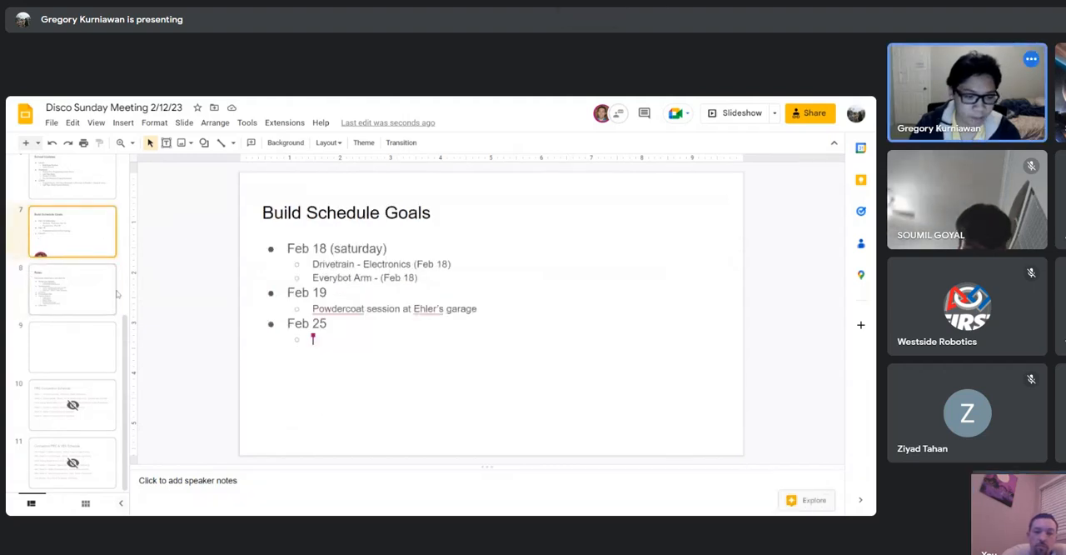
pyautogui.click(73, 289)
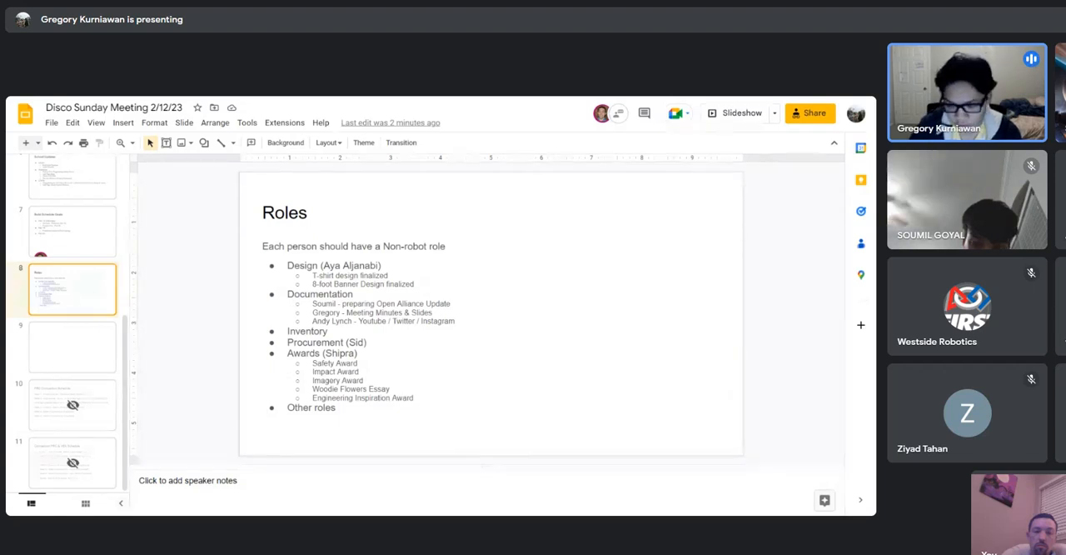
pyautogui.moveTo(315, 364); pyautogui.dragTo(359, 371)
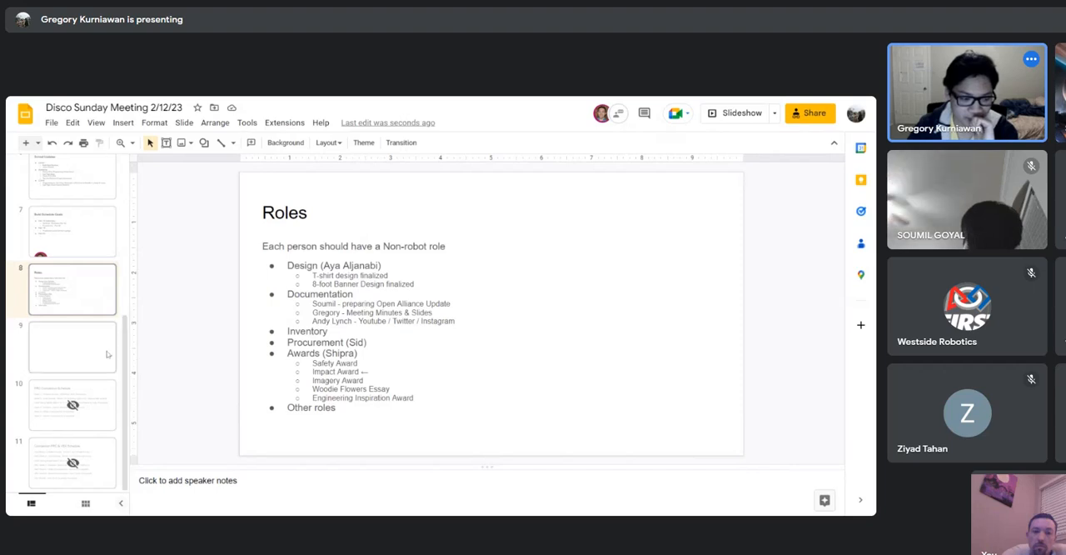
pyautogui.click(72, 347)
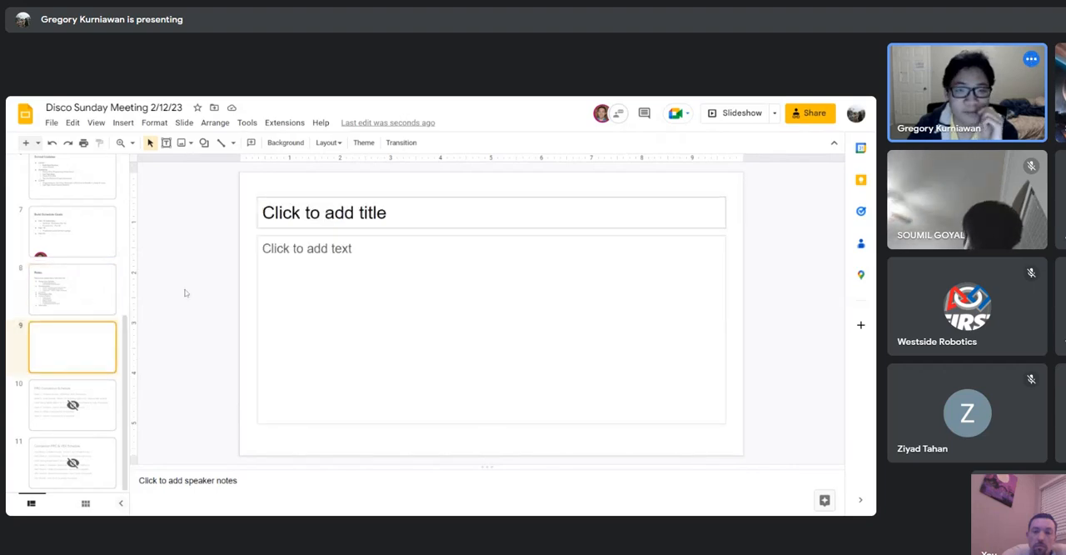